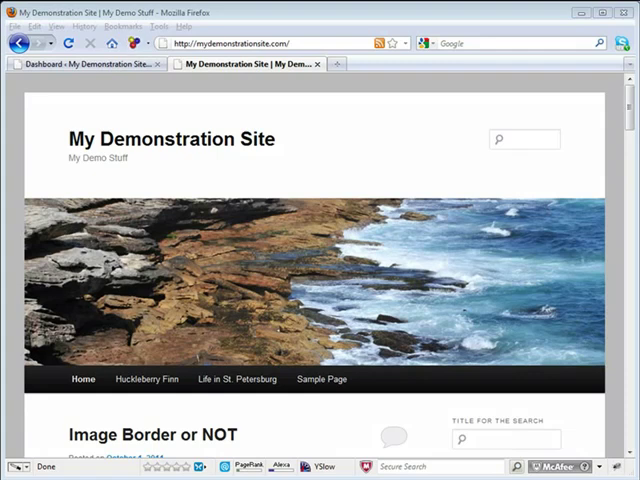
- Copy the border-removal CSS rule for wp-image and gallery images from Notepad
{"action": "scroll", "scroll_direction": "down", "scroll_amount": 3}
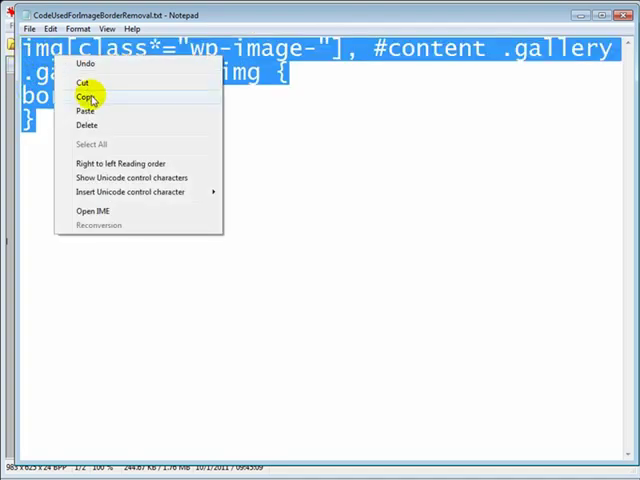
{"action": "left_click", "coordinate": [88, 96]}
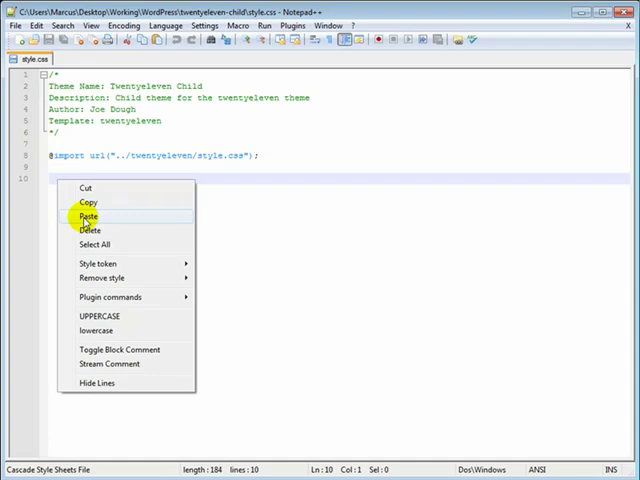
{"action": "left_click", "coordinate": [88, 216]}
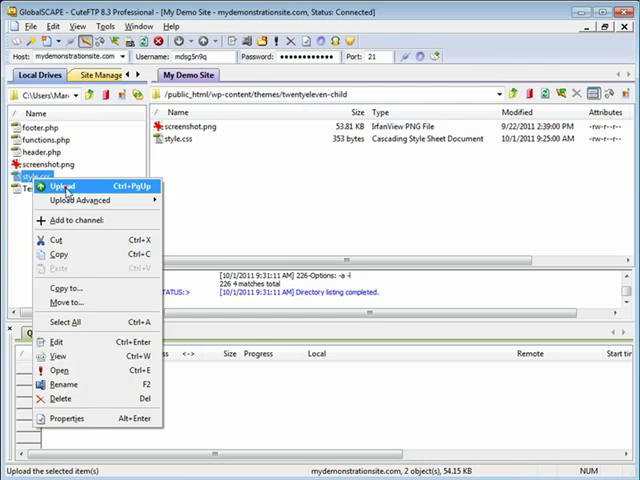
- Upload the edited style.css from the local pane to the twentyeleven-child folder on the server
{"action": "left_click", "coordinate": [56, 186]}
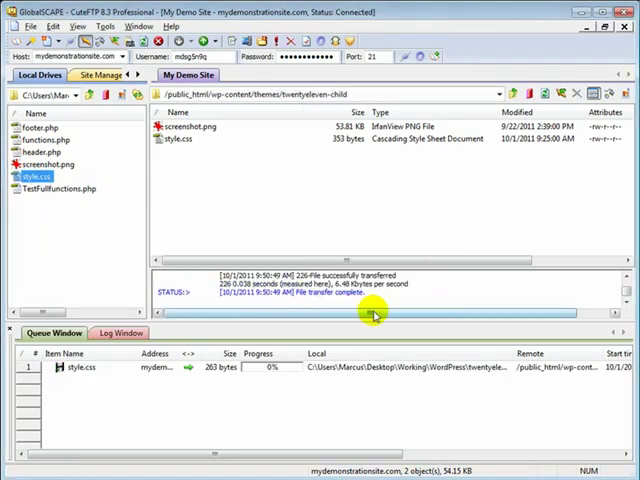